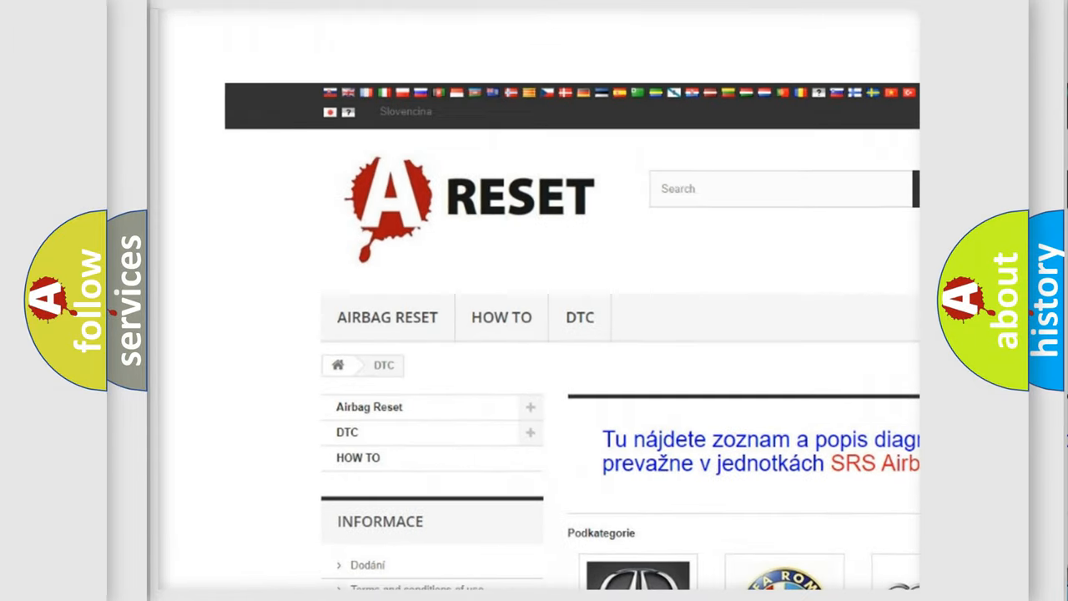
- Scroll the DTC brand grid to Jeep and browse its diagnostic code subcategories
scroll(down, 3)
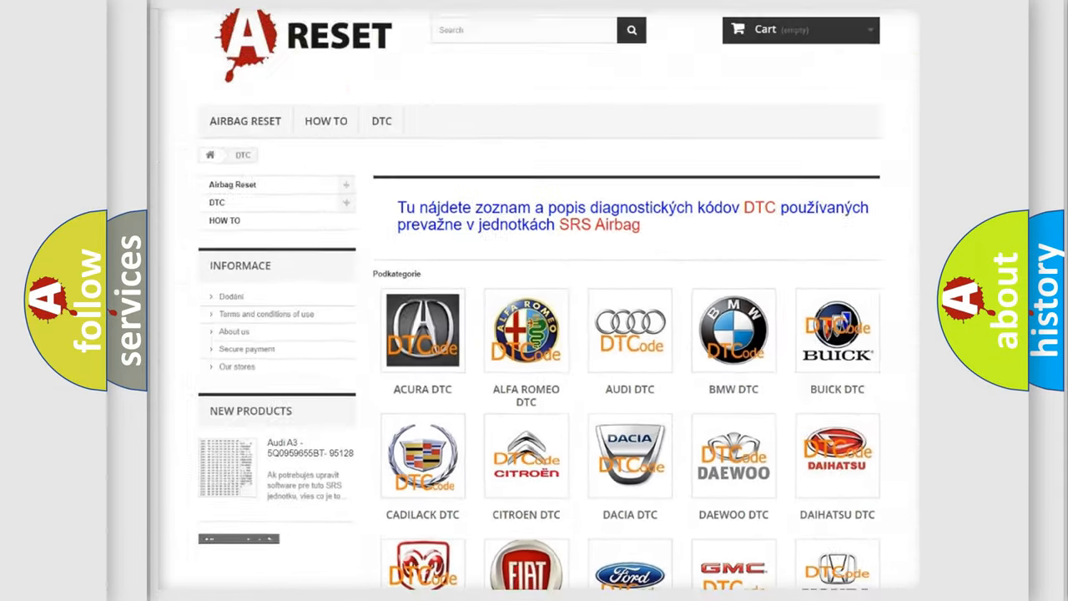
scroll(down, 3)
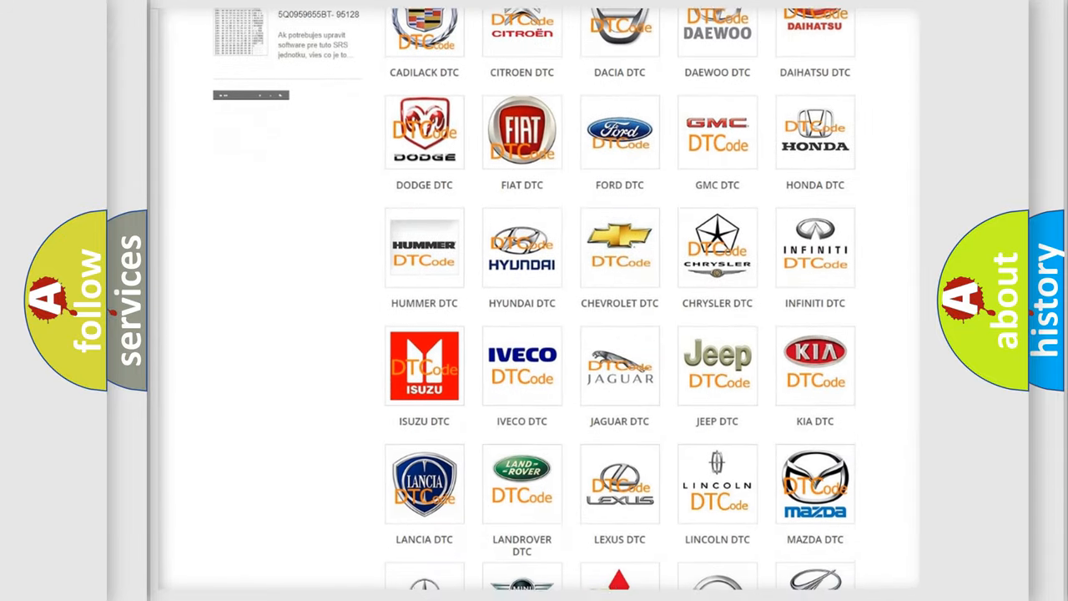
scroll(down, 3)
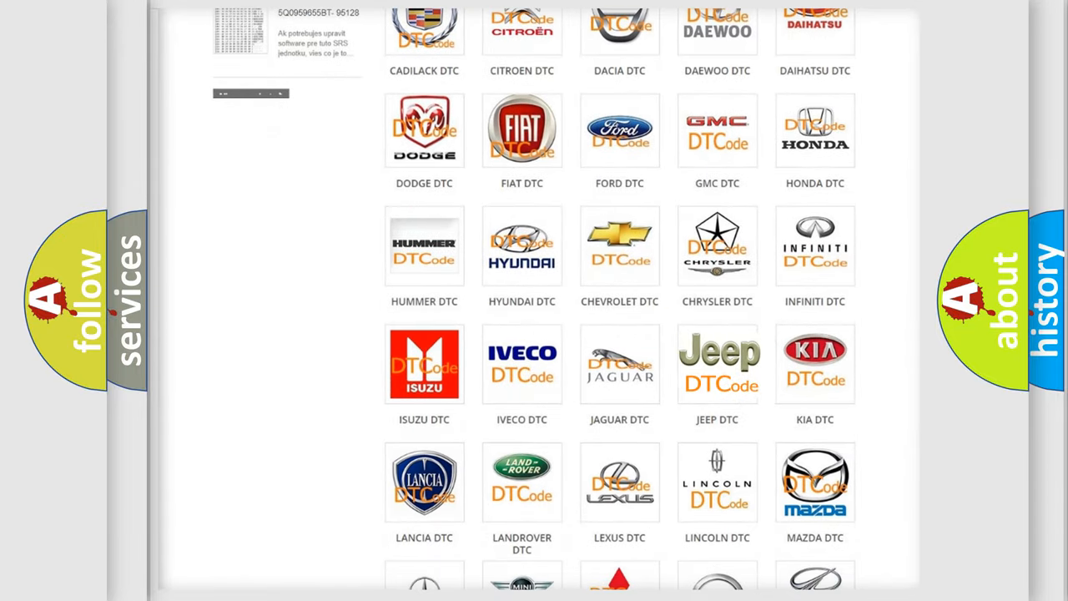
click(717, 364)
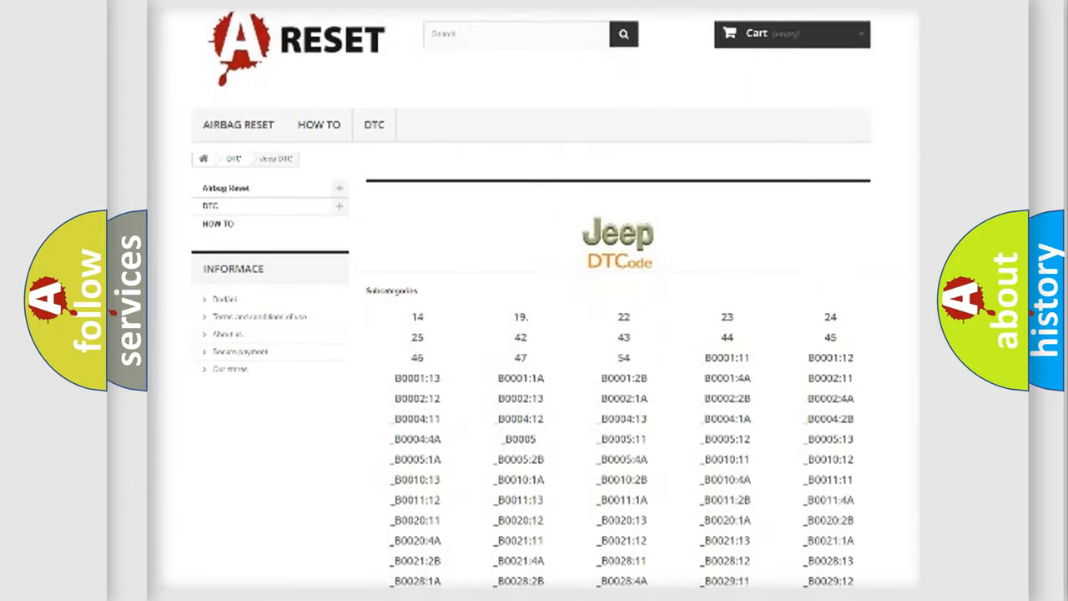
scroll(down, 3)
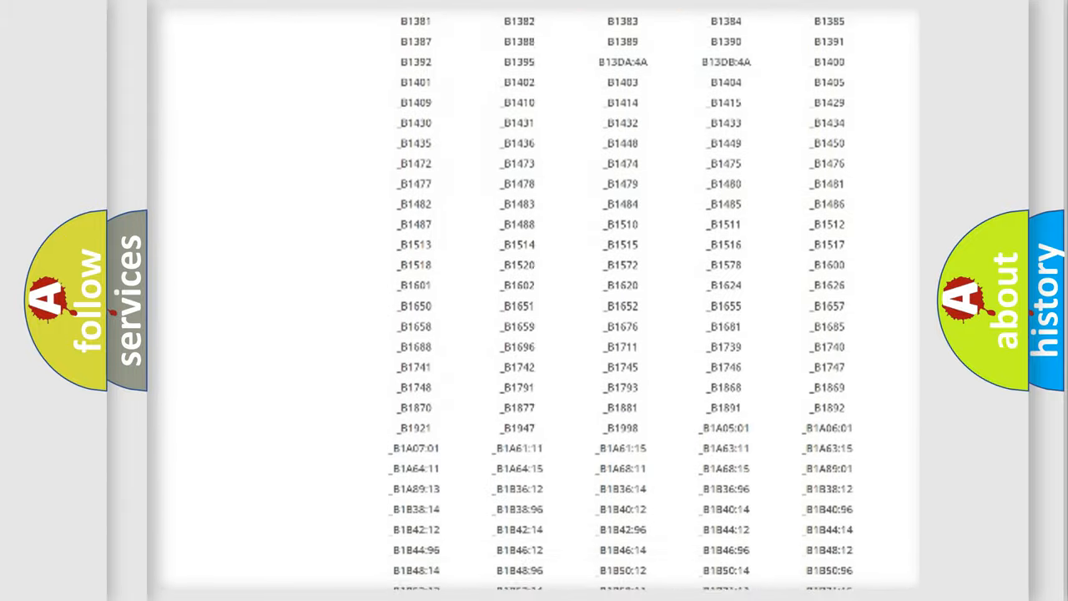